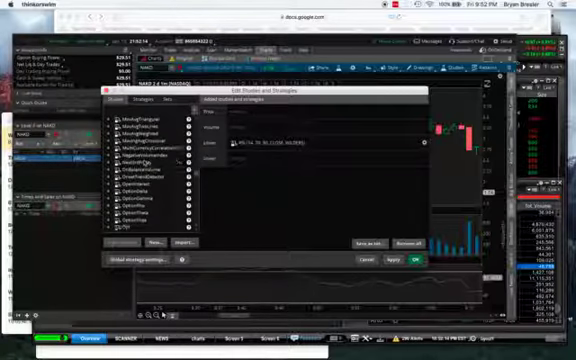
# Step: Select the Parabolic SAR study from the available studies list
pyautogui.scroll(-3)
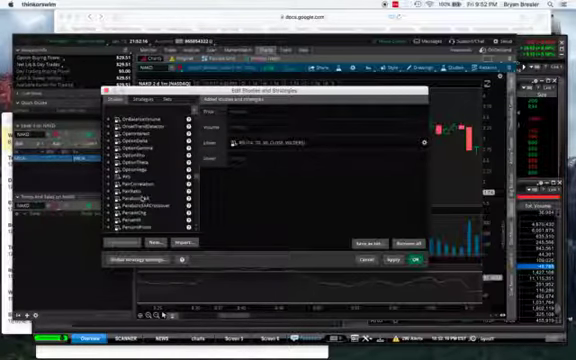
pyautogui.click(140, 200)
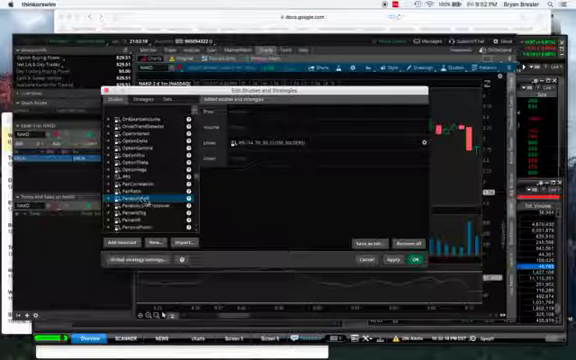